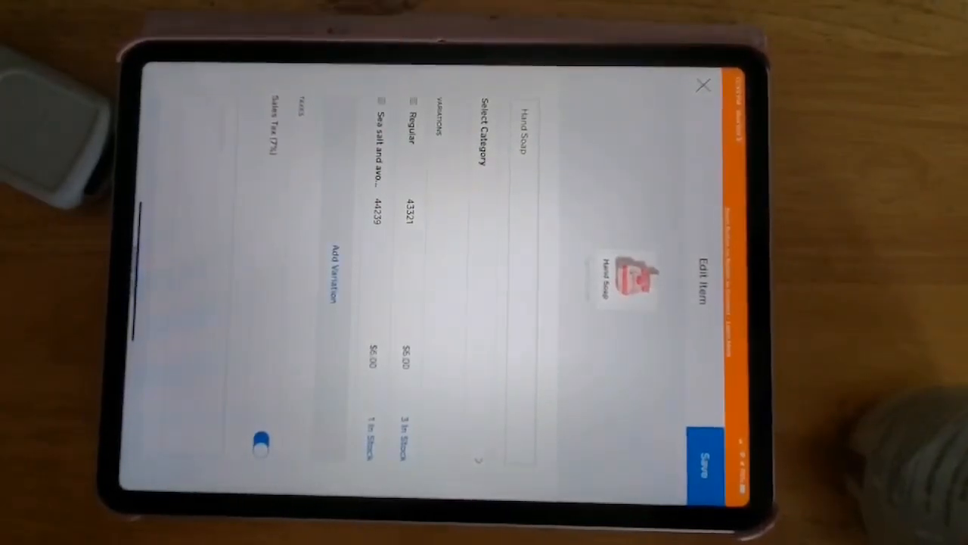
# - Save Hand Soap with its Regular and sea salt variations and finish the item layout
pyautogui.click(703, 457)
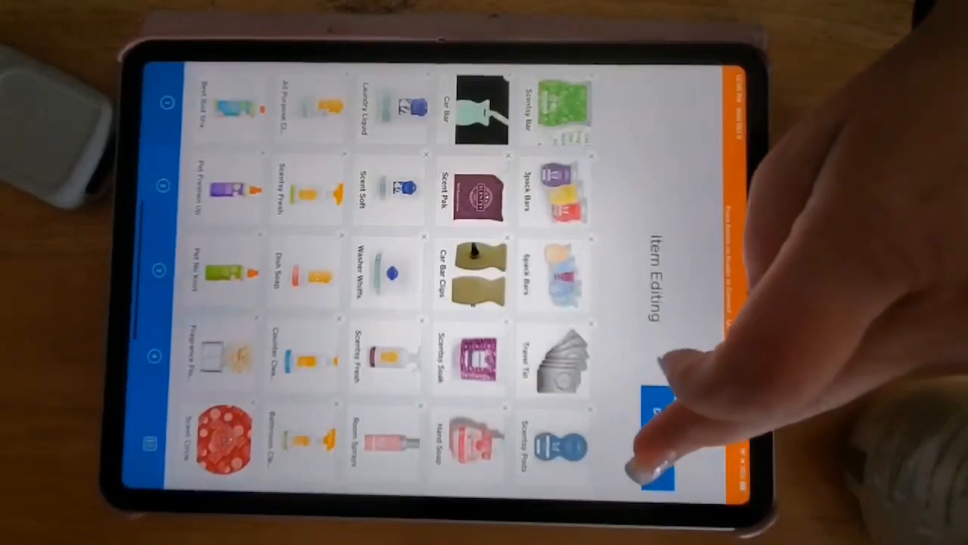
pyautogui.click(662, 432)
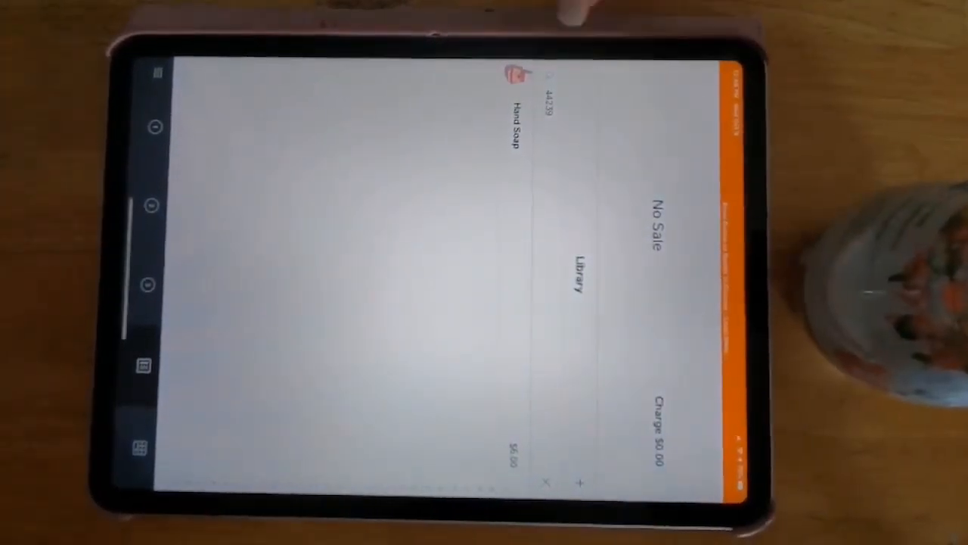
# - Add the Sea salt and avocado Hand Soap variation to the sale, totaling $6.42
pyautogui.click(514, 125)
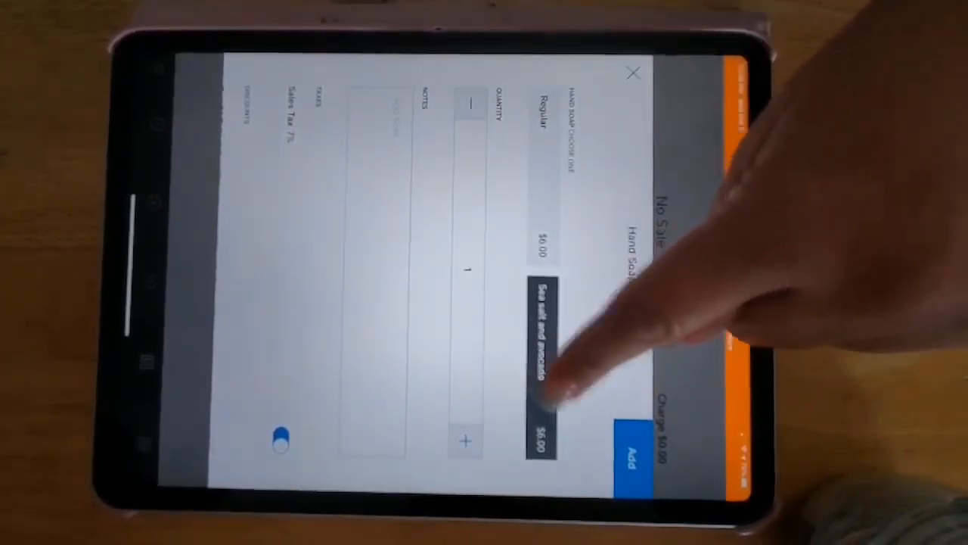
pyautogui.click(631, 446)
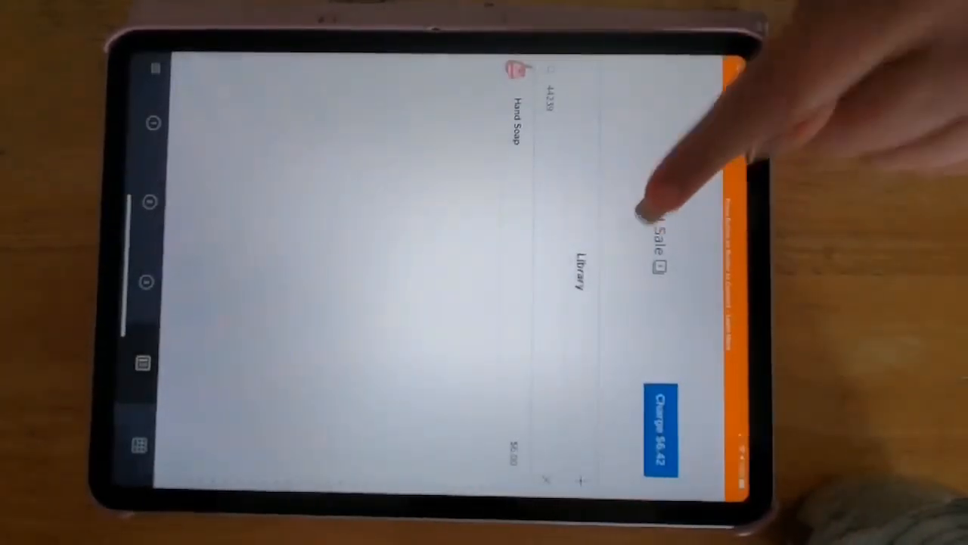